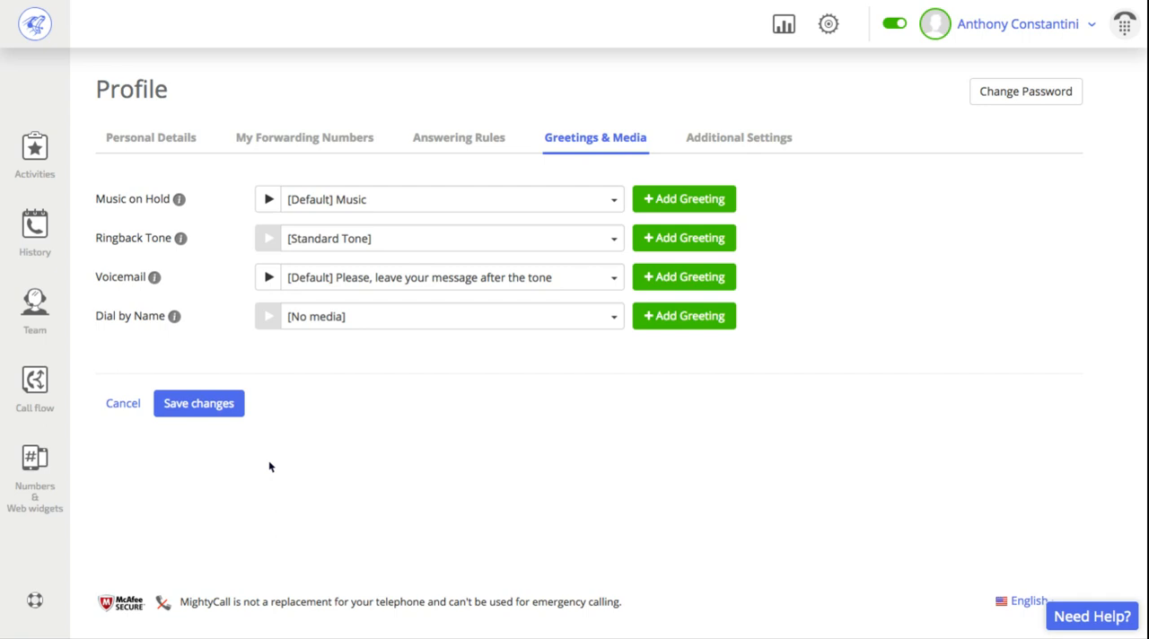
mouse_move(995, 45)
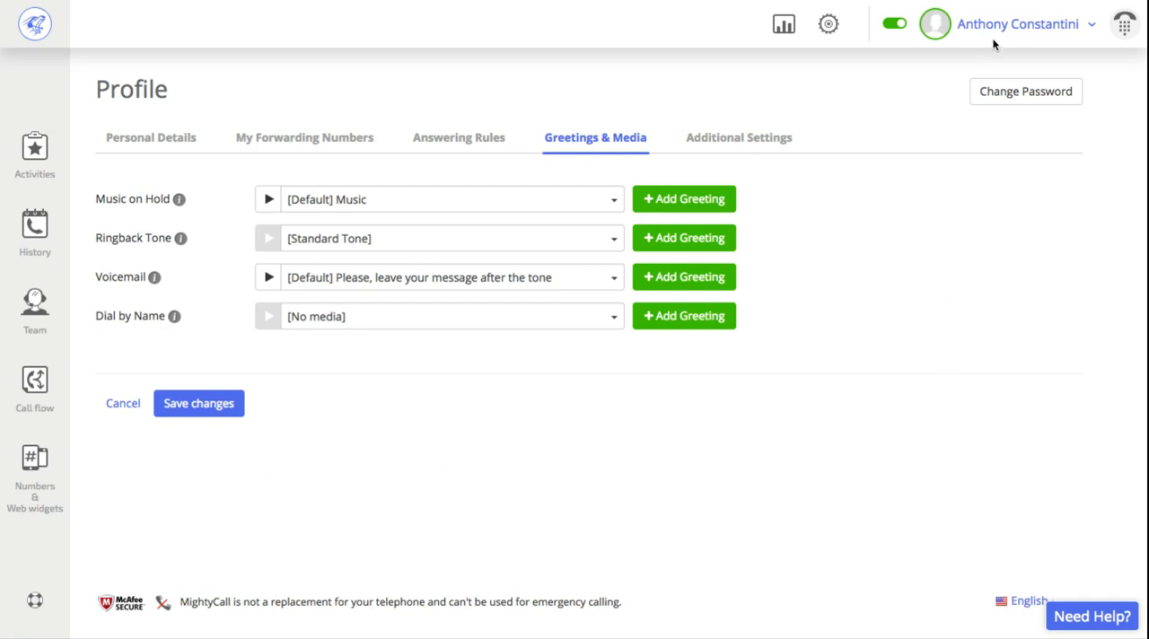
left_click(1016, 23)
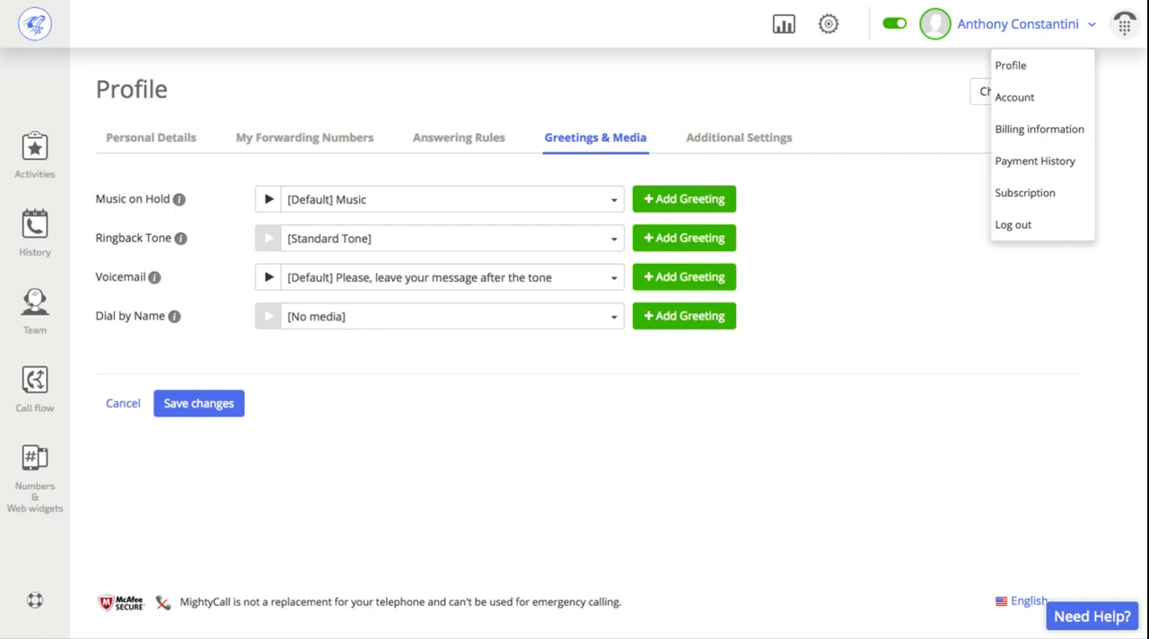
left_click(872, 331)
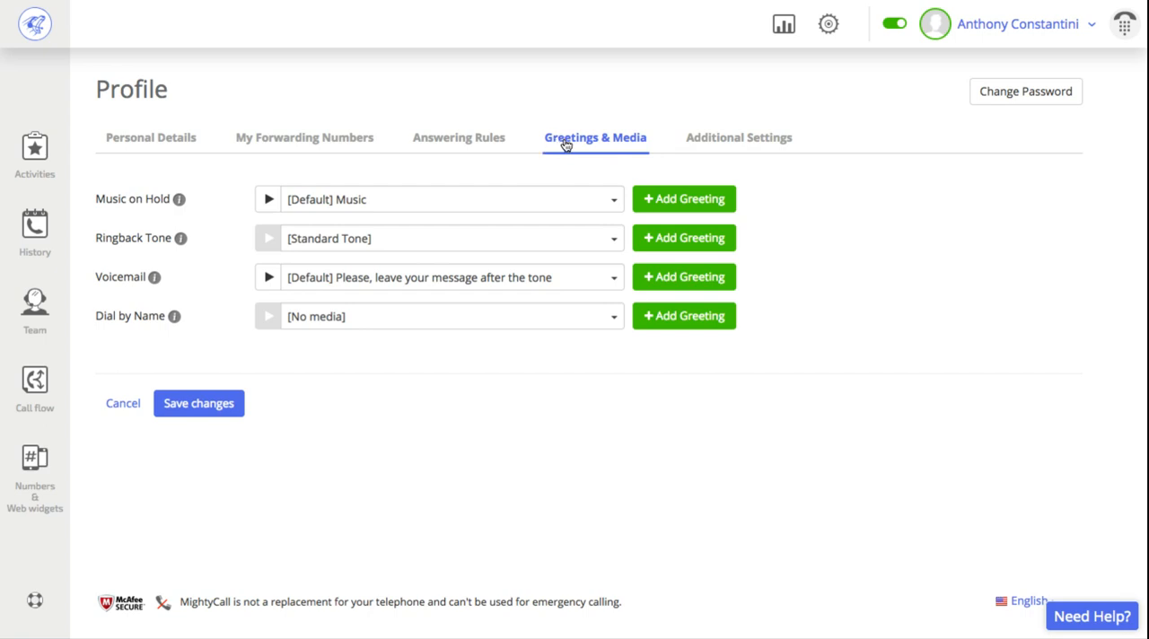
mouse_move(628, 144)
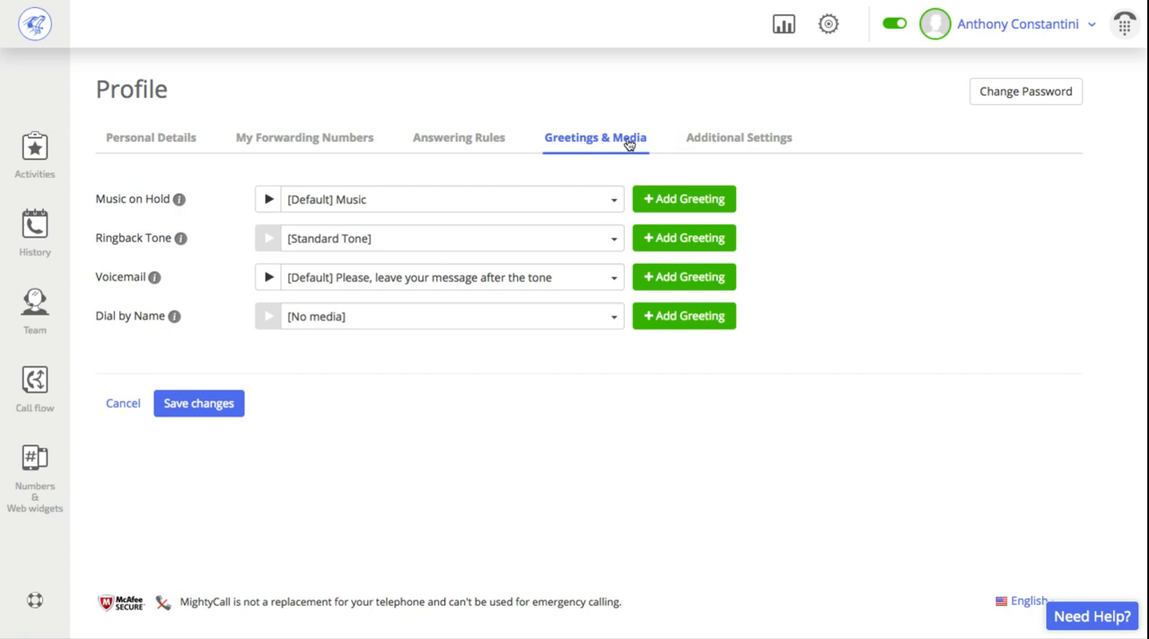
mouse_move(237, 166)
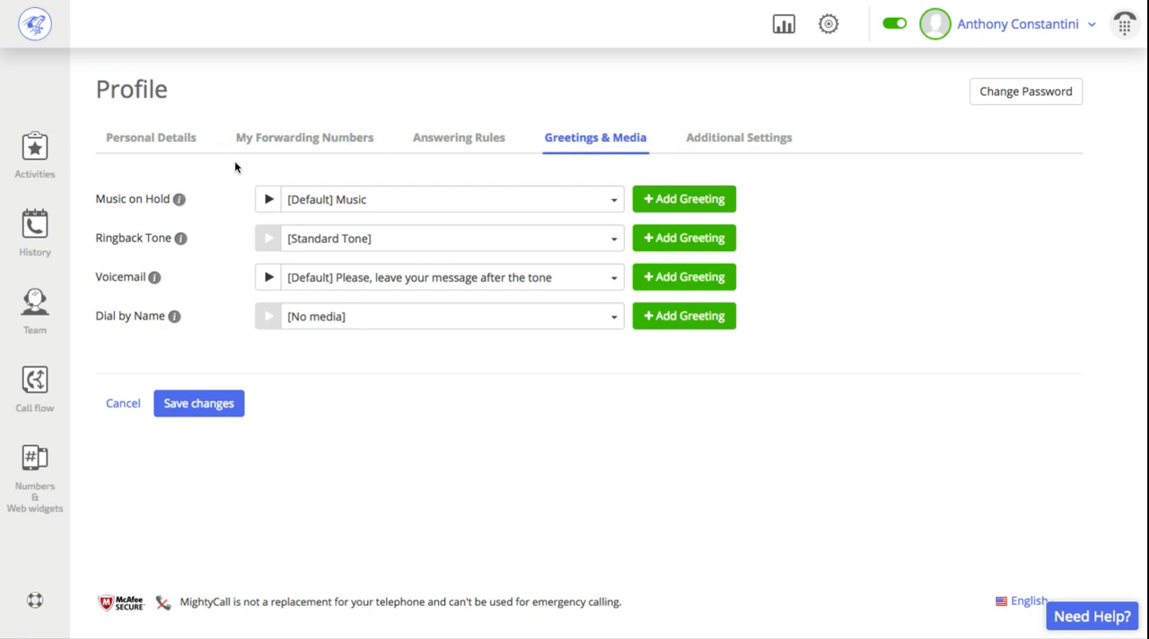
mouse_move(368, 208)
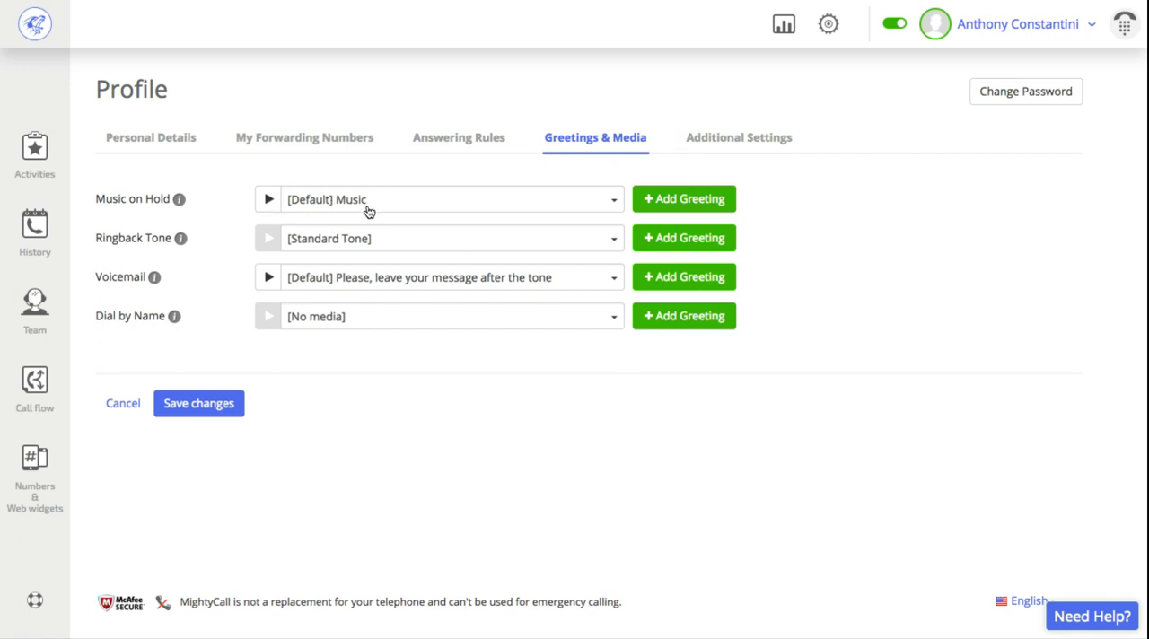
mouse_move(154, 277)
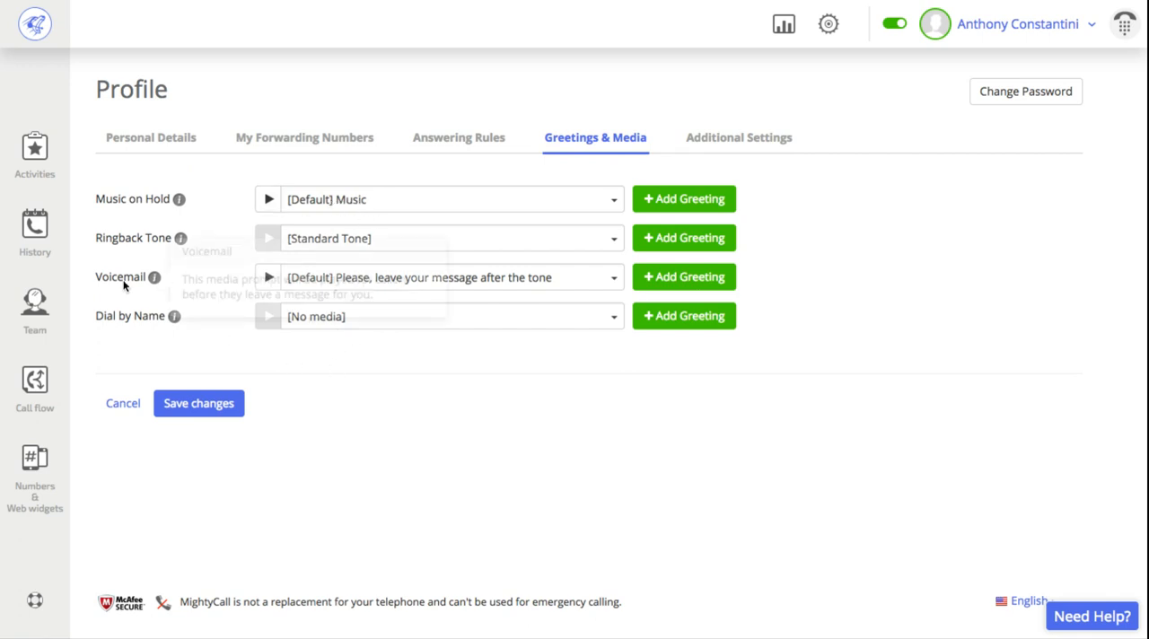
mouse_move(240, 280)
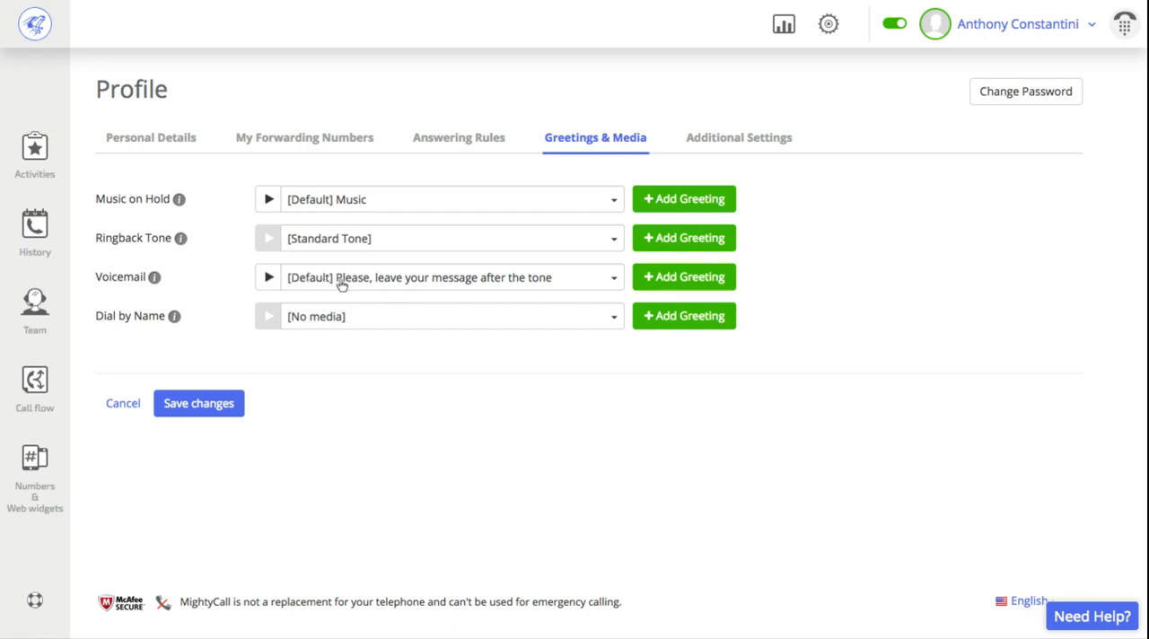
mouse_move(596, 291)
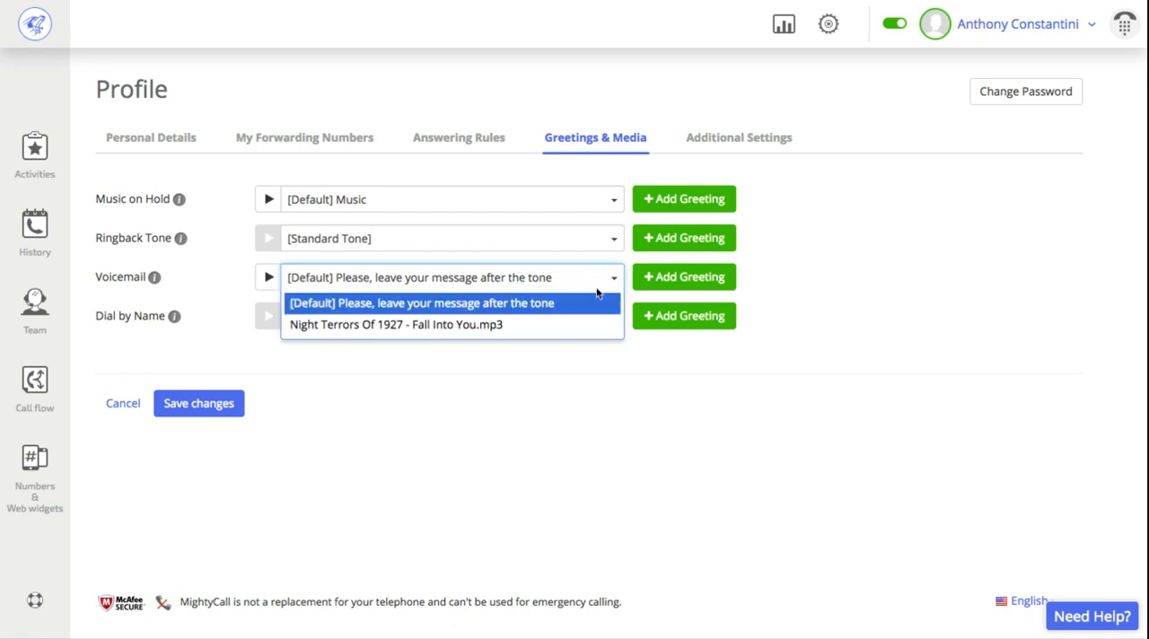
left_click(420, 302)
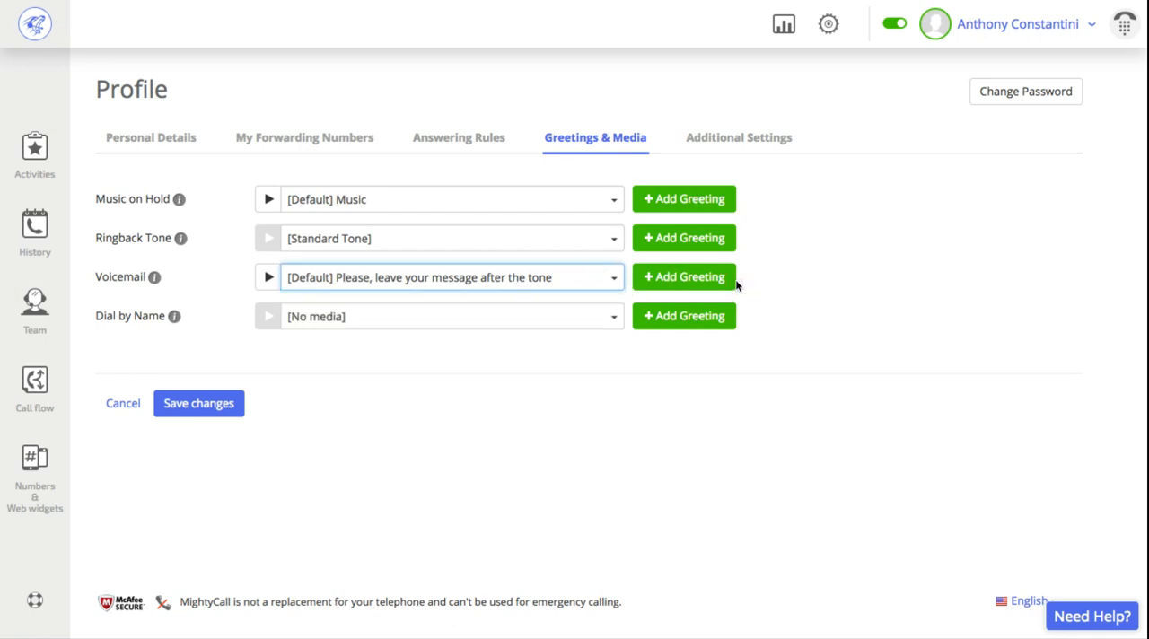
left_click(682, 276)
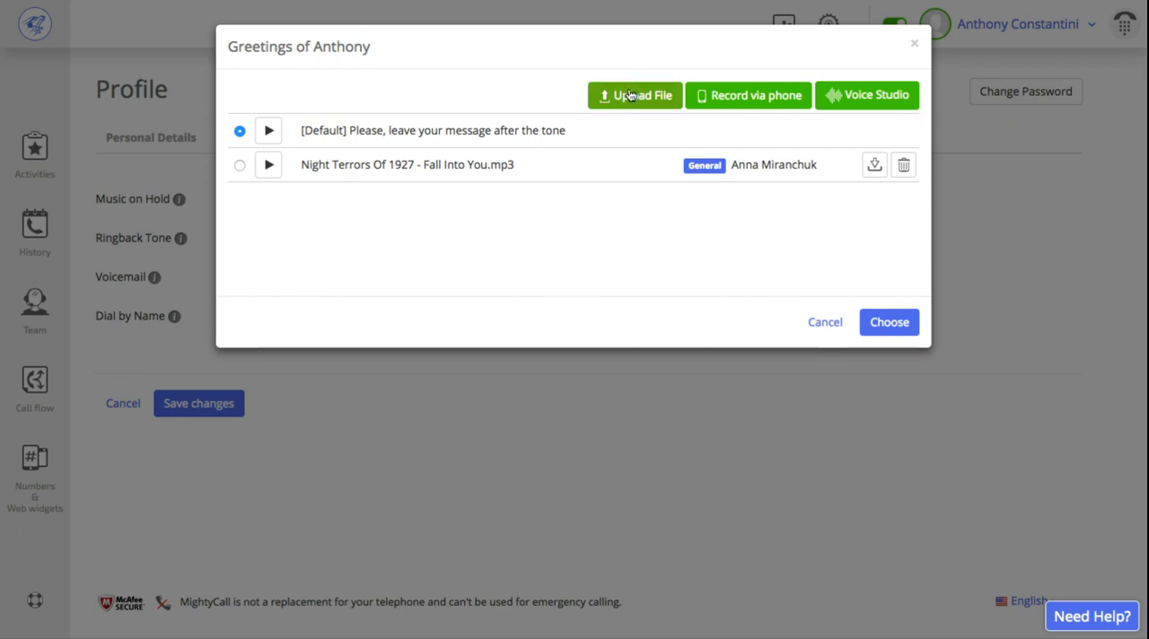
mouse_move(746, 95)
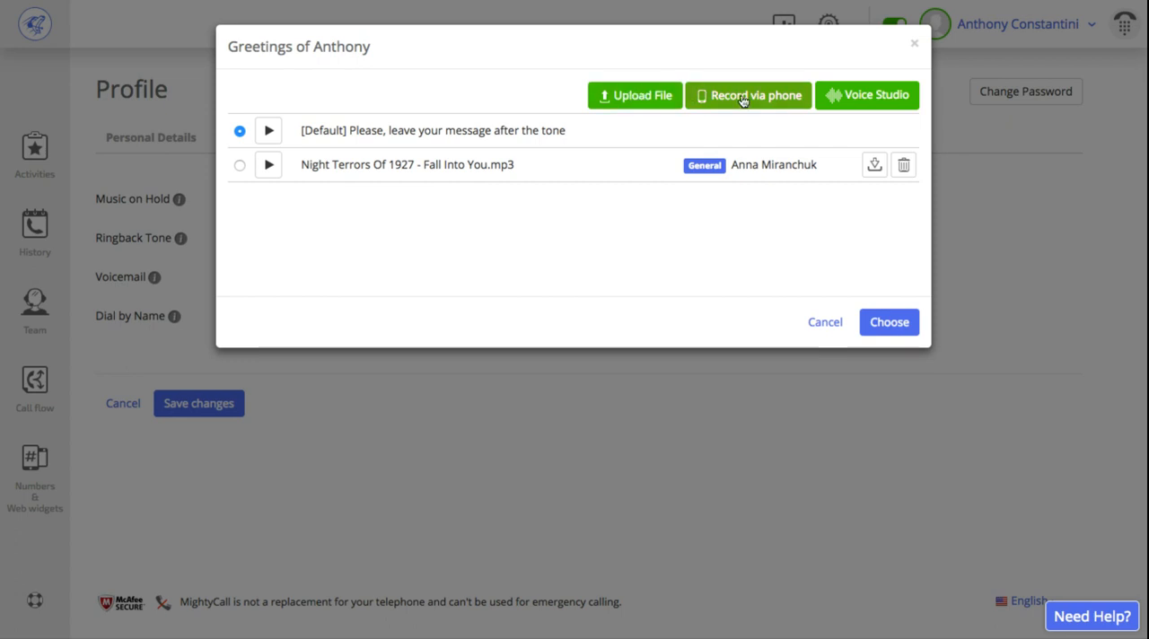
mouse_move(865, 95)
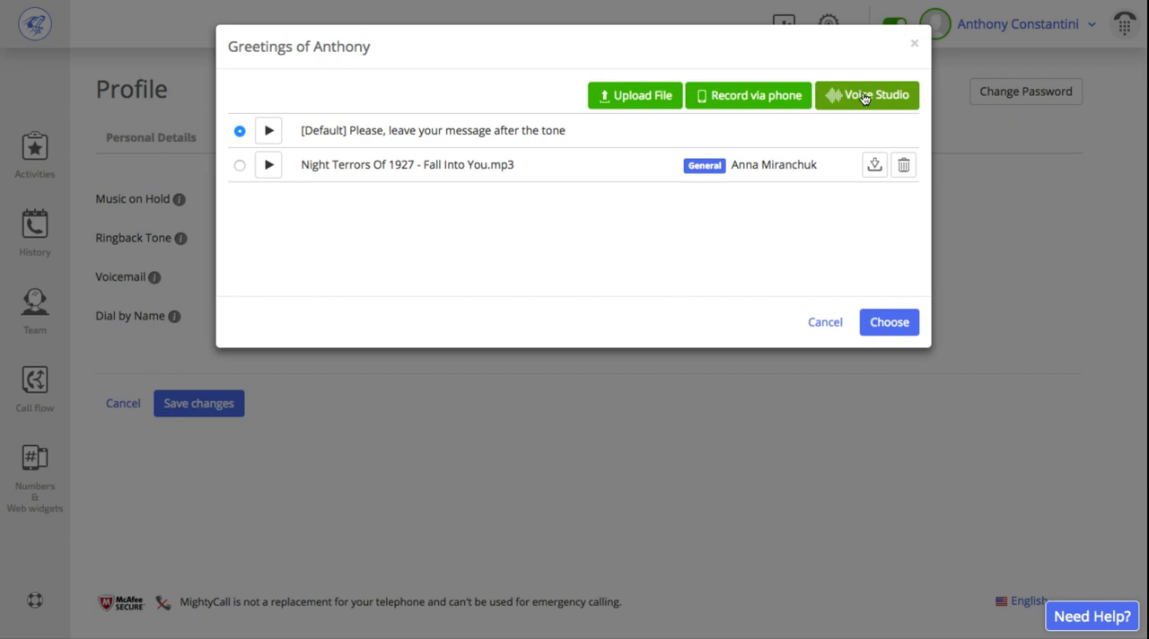
mouse_move(713, 241)
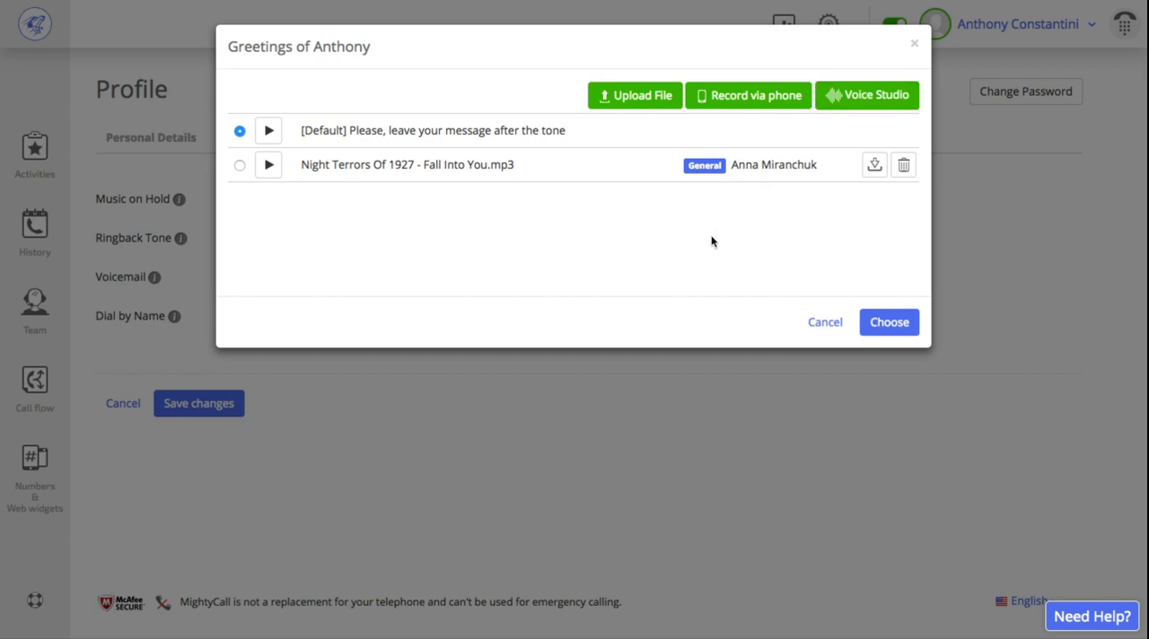
mouse_move(888, 323)
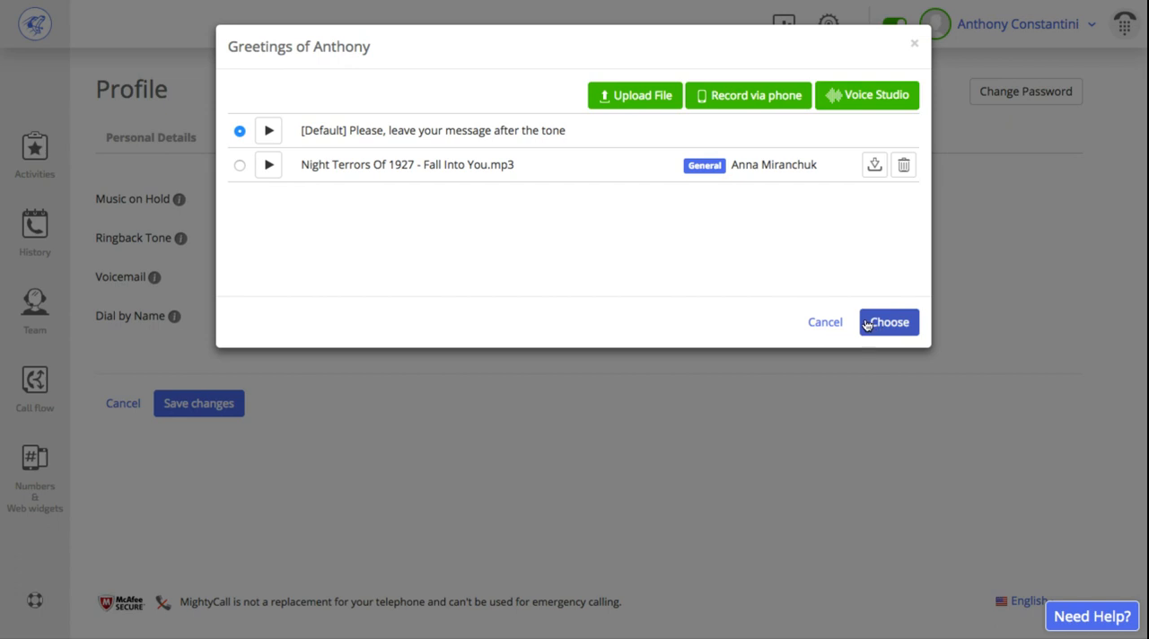
left_click(887, 323)
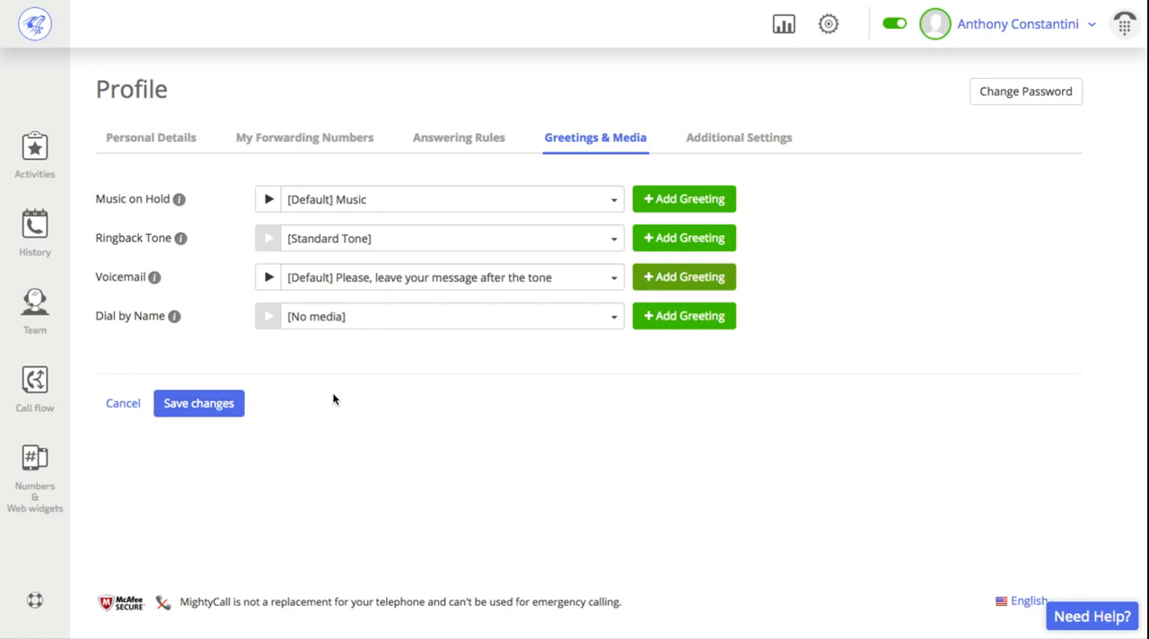
mouse_move(340, 401)
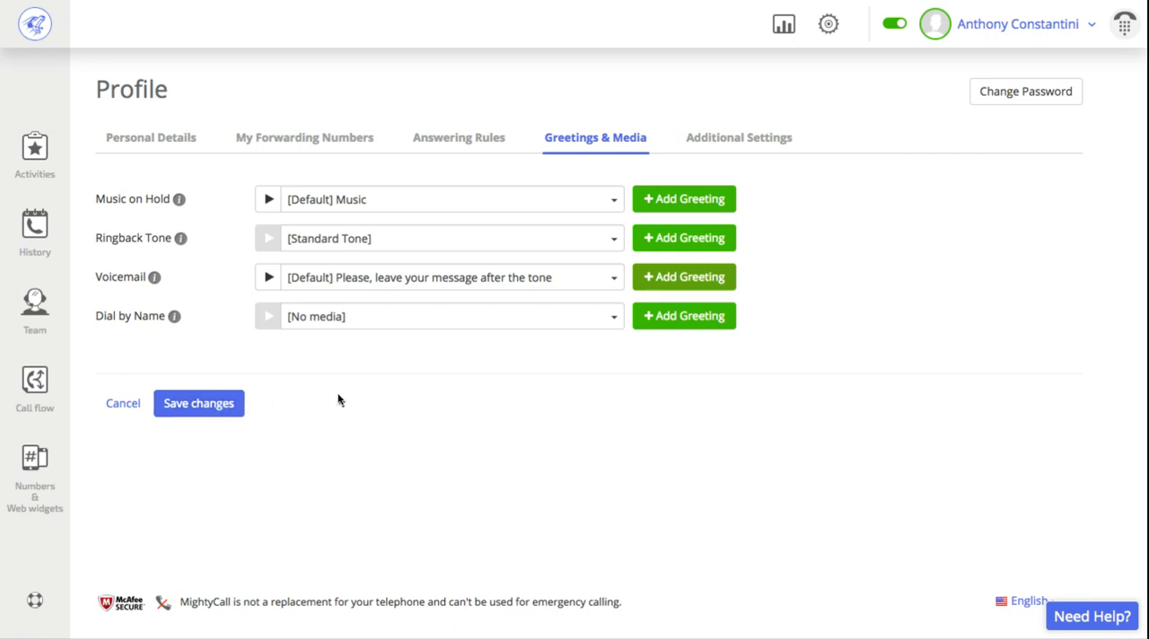